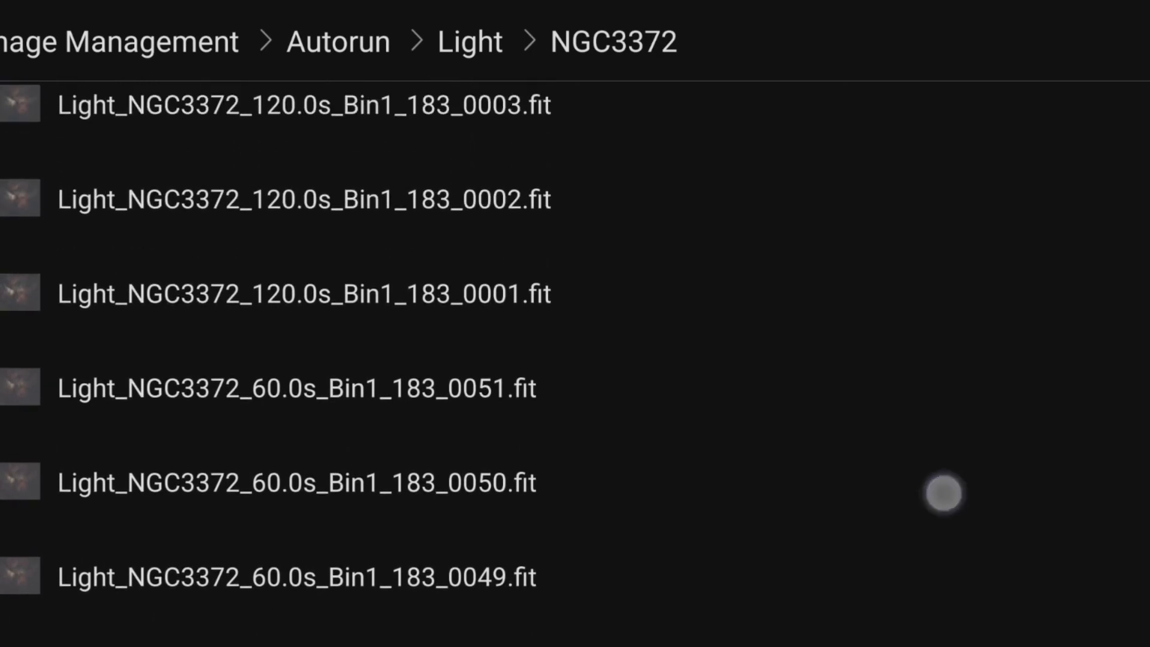
# Open Light_NGC3372_120.0s_Bin1_183_0001.fit from Autorun > Light > NGC3372 in the viewer
pyautogui.click(305, 293)
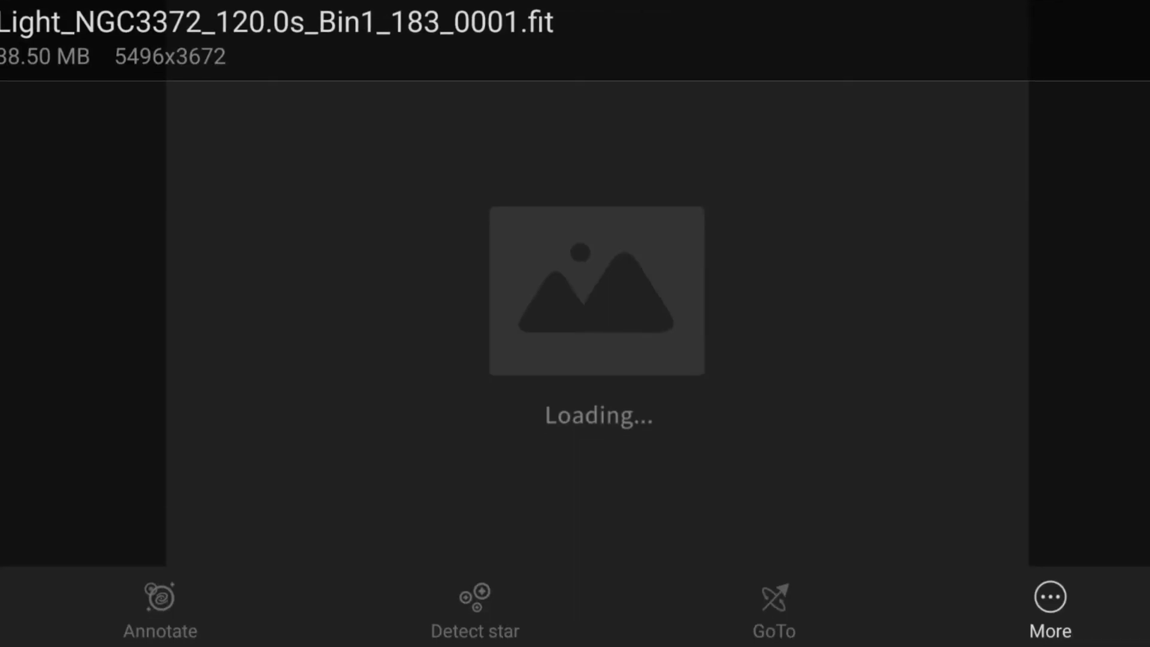